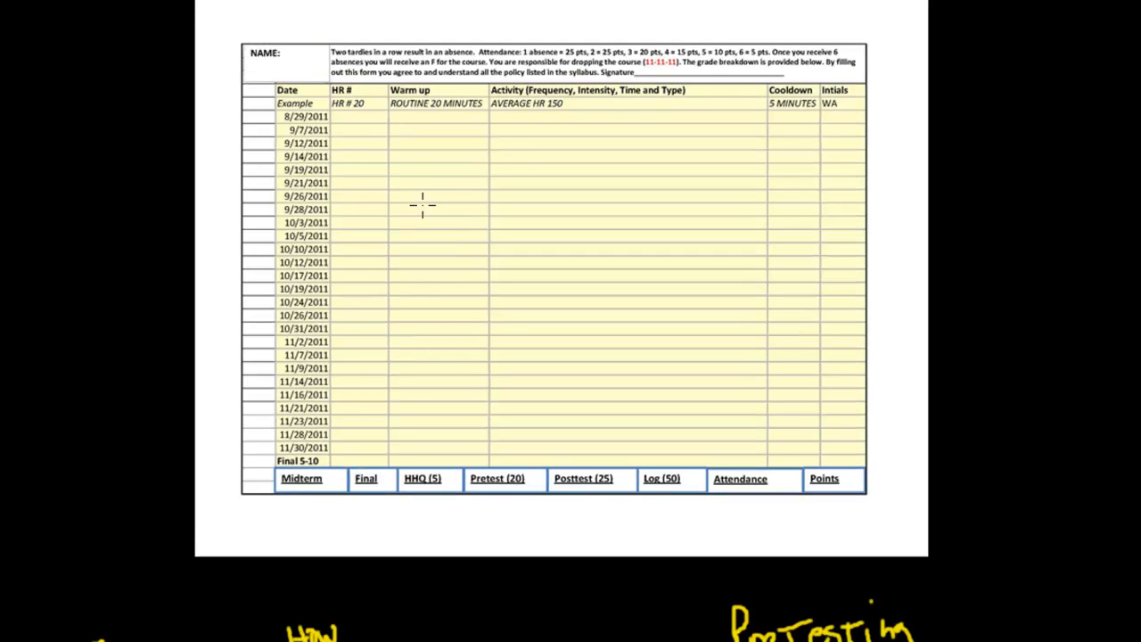
{"action": "mouse_move", "coordinate": [324, 3]}
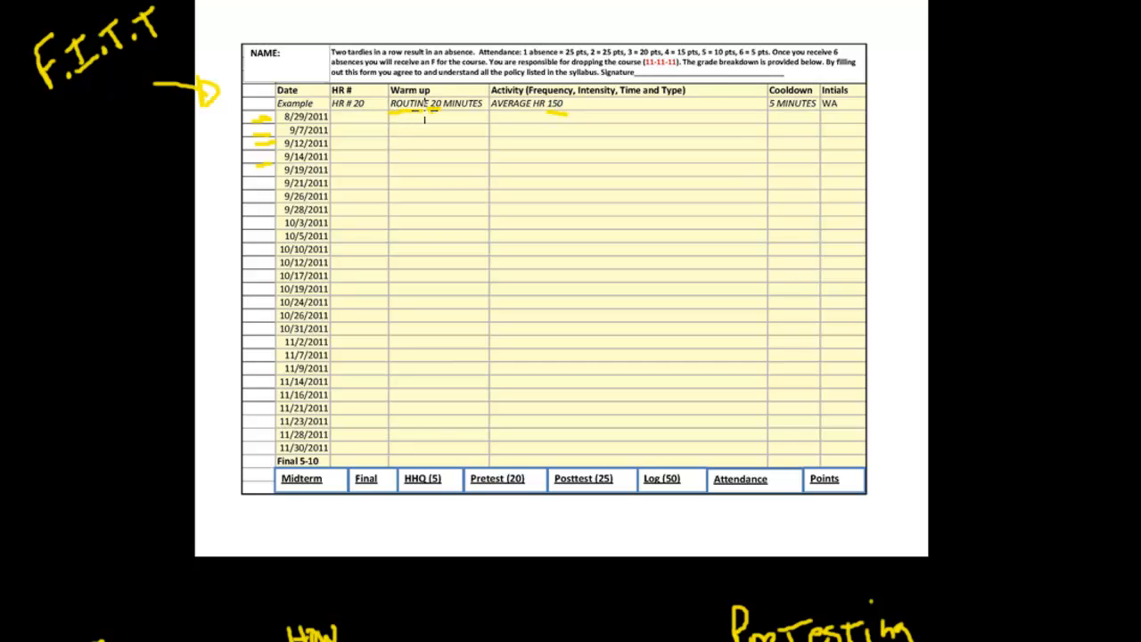
{"action": "mouse_move", "coordinate": [371, 32]}
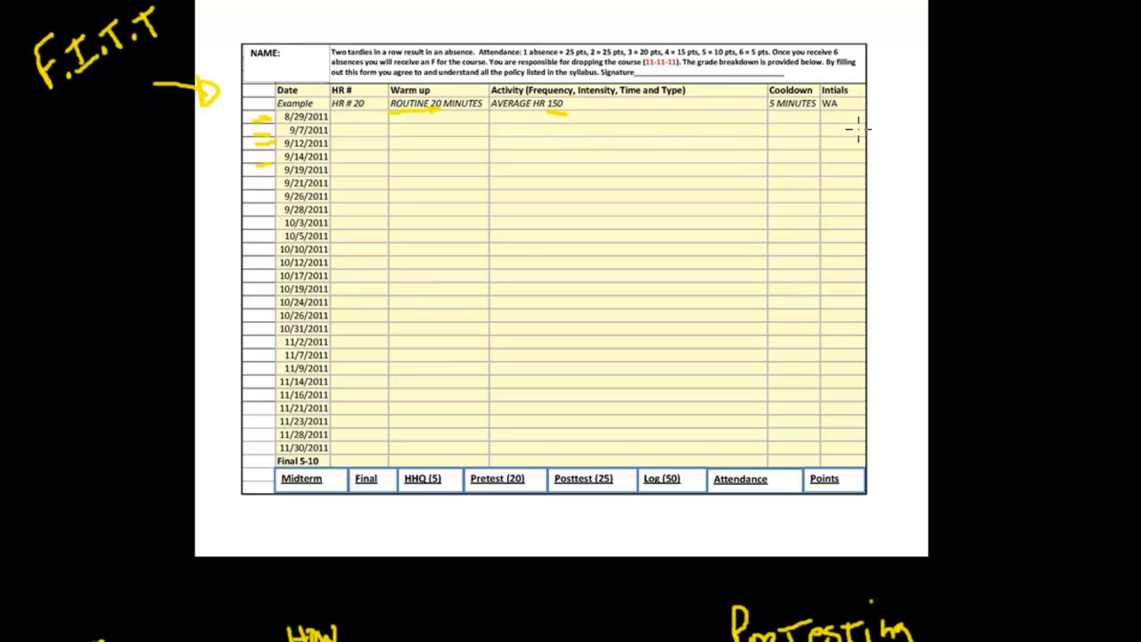
{"action": "mouse_move", "coordinate": [526, 367]}
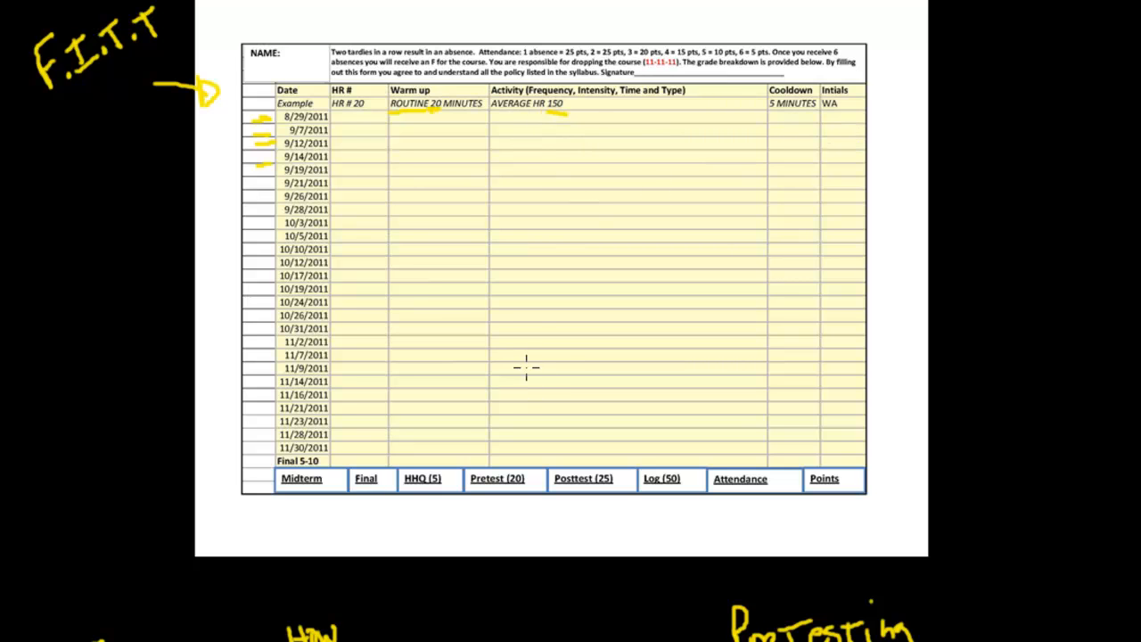
{"action": "mouse_move", "coordinate": [35, 269]}
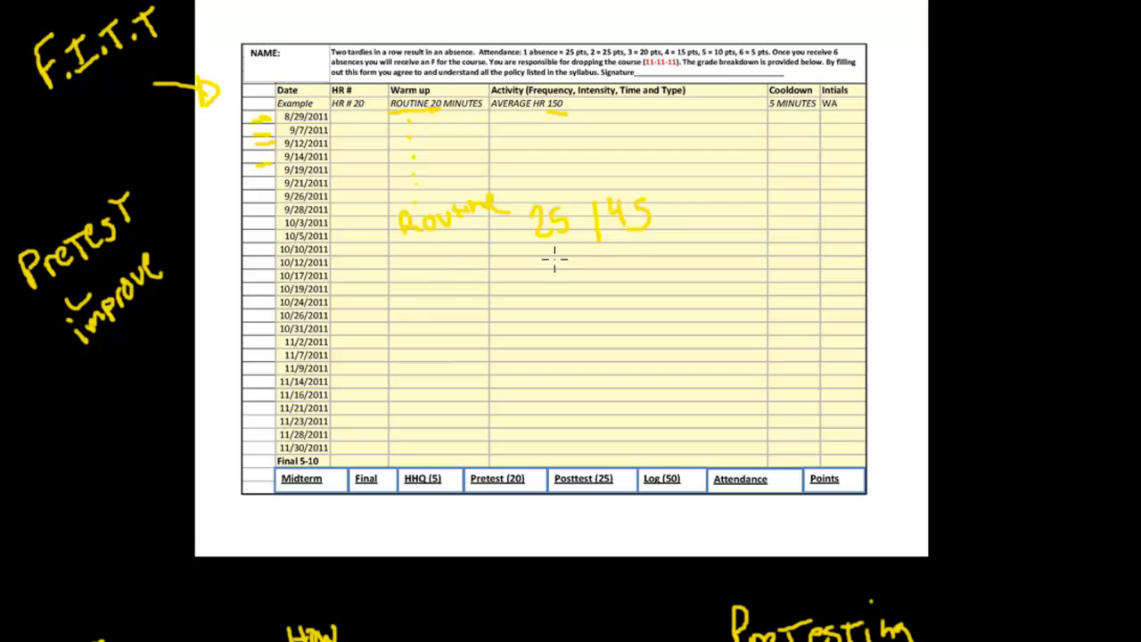
{"action": "mouse_move", "coordinate": [431, 271]}
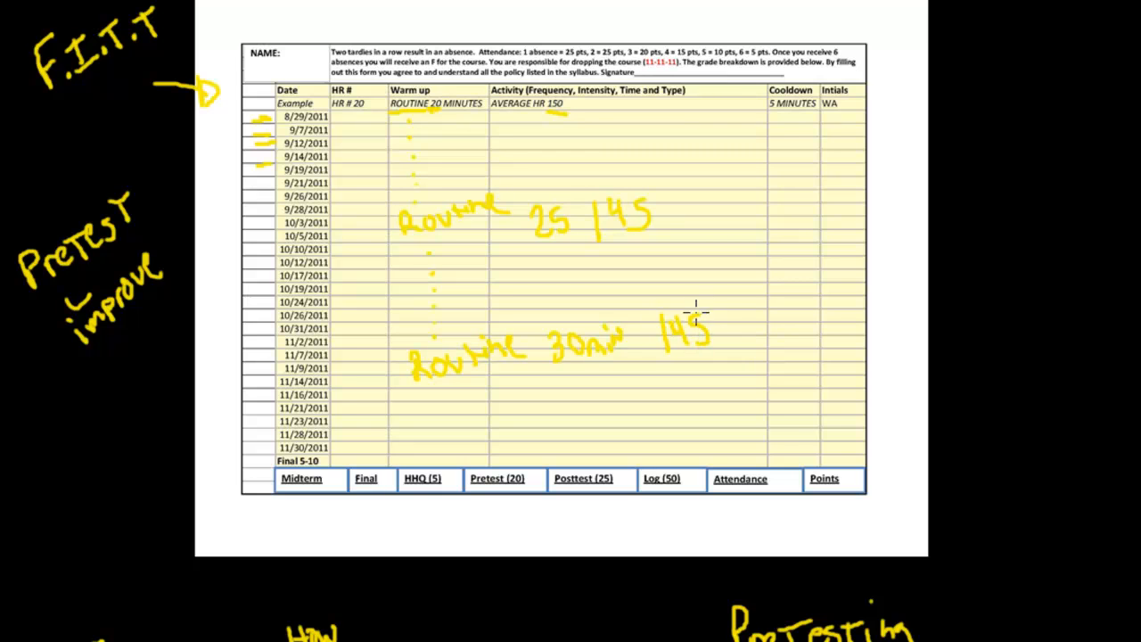
{"action": "mouse_move", "coordinate": [517, 146]}
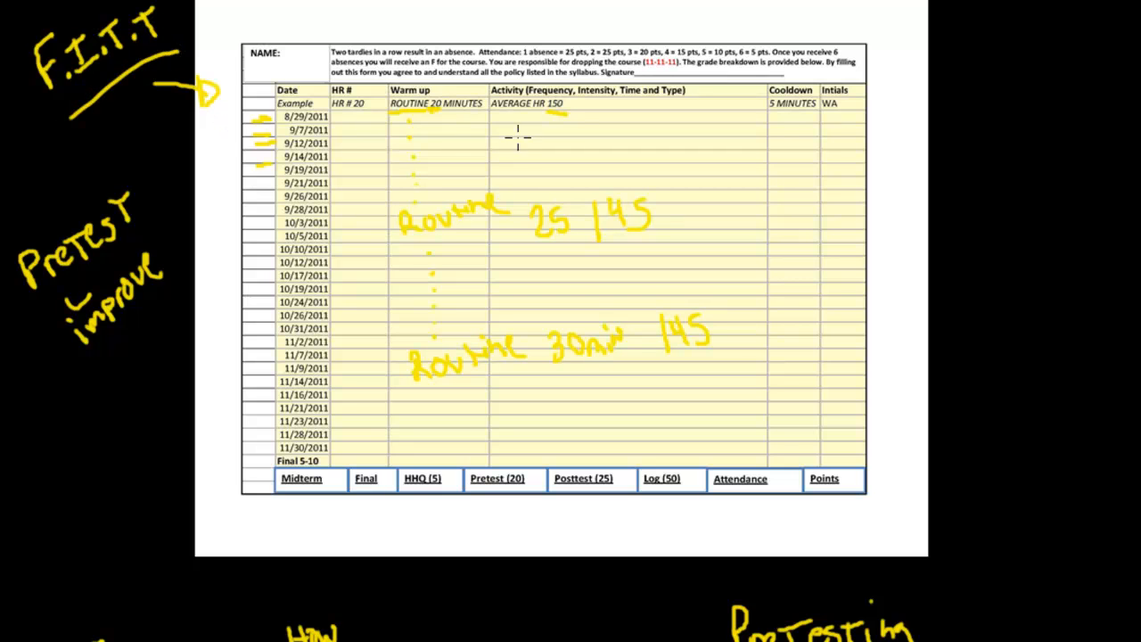
{"action": "mouse_move", "coordinate": [603, 236]}
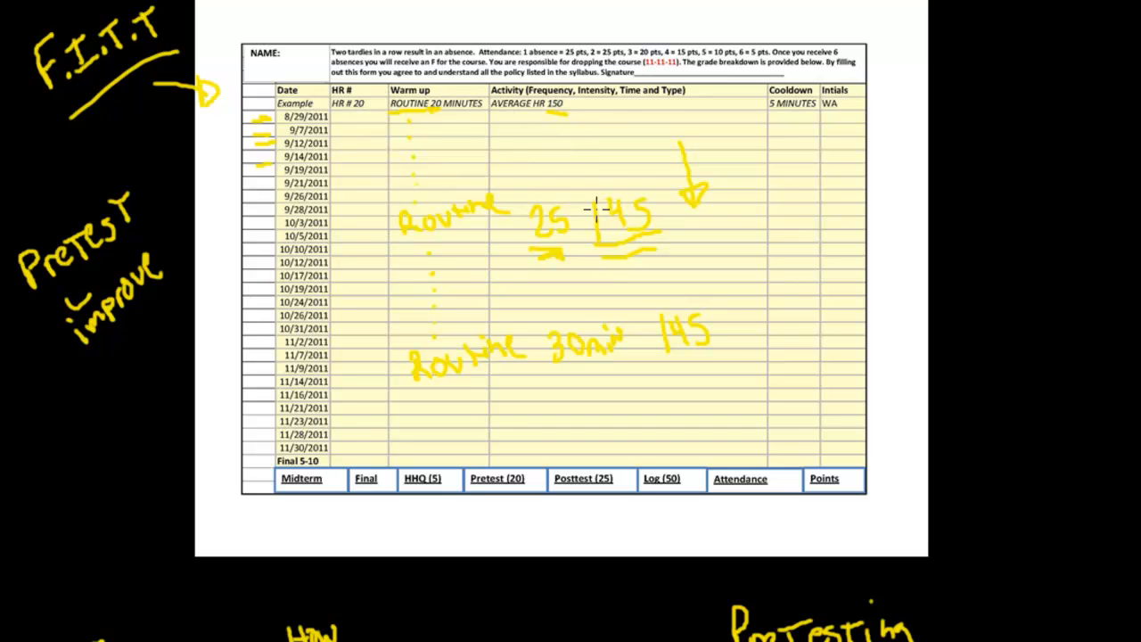
{"action": "mouse_move", "coordinate": [671, 175]}
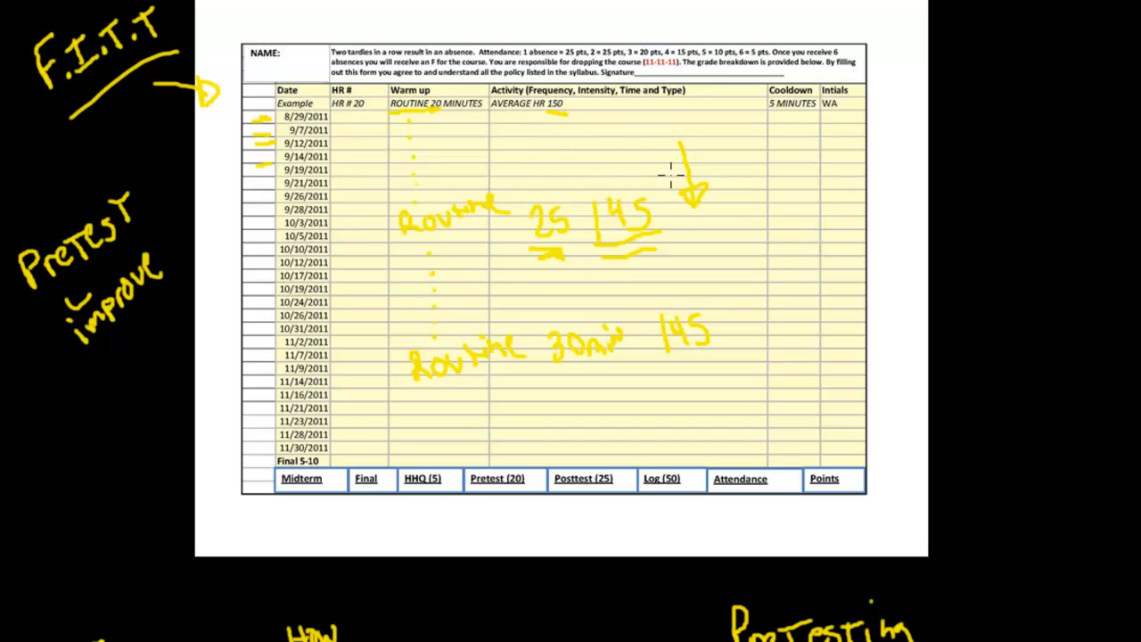
{"action": "mouse_move", "coordinate": [724, 205]}
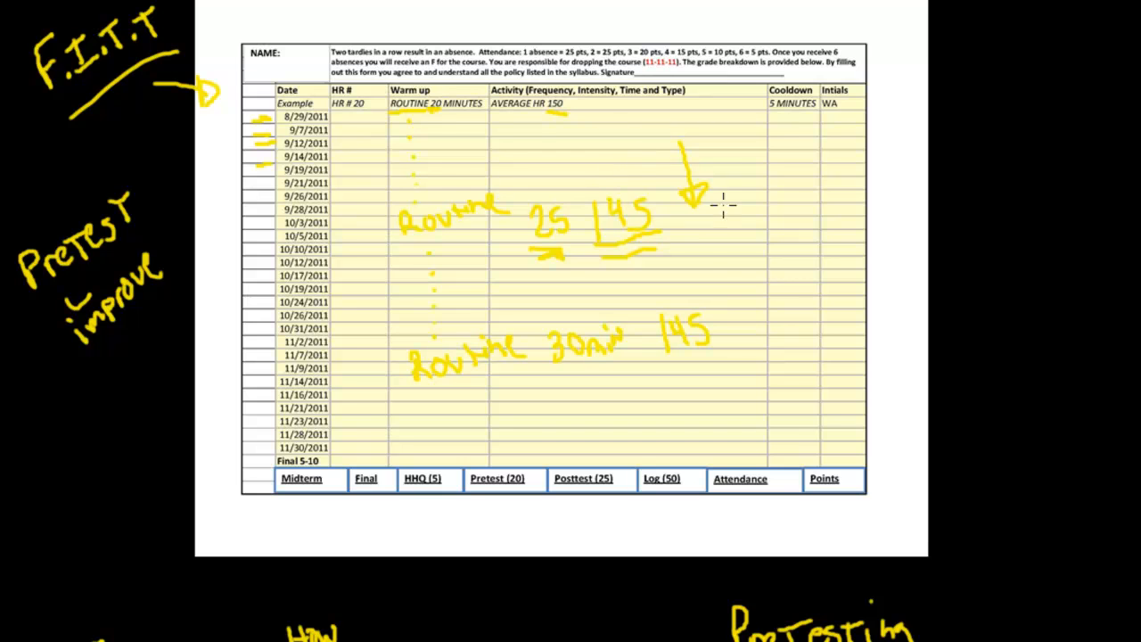
{"action": "mouse_move", "coordinate": [561, 374]}
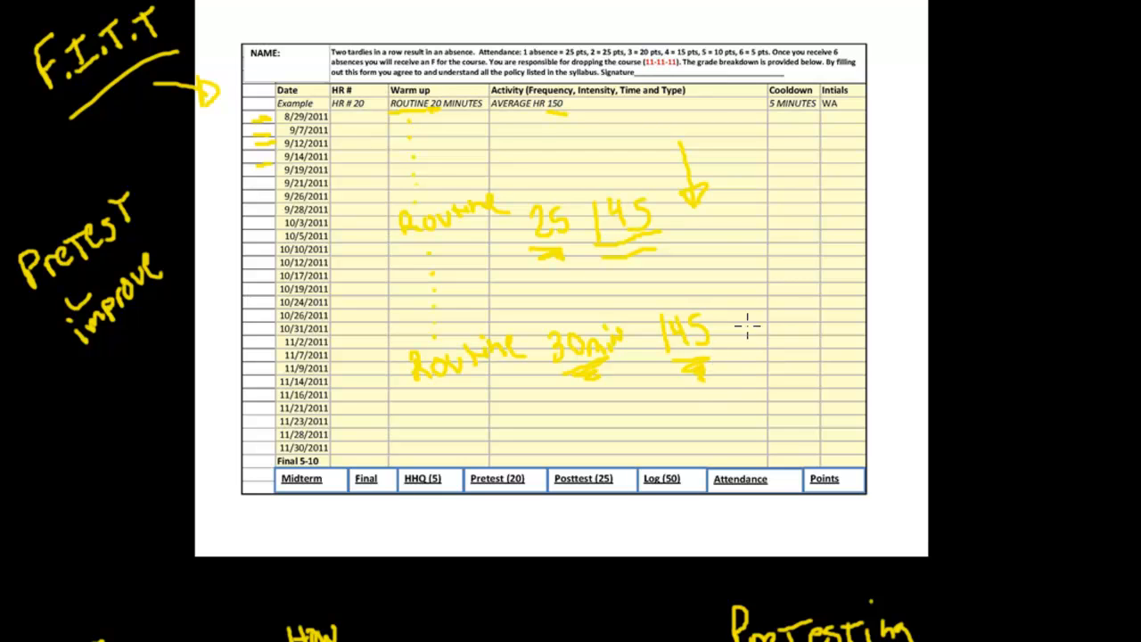
{"action": "mouse_move", "coordinate": [580, 378]}
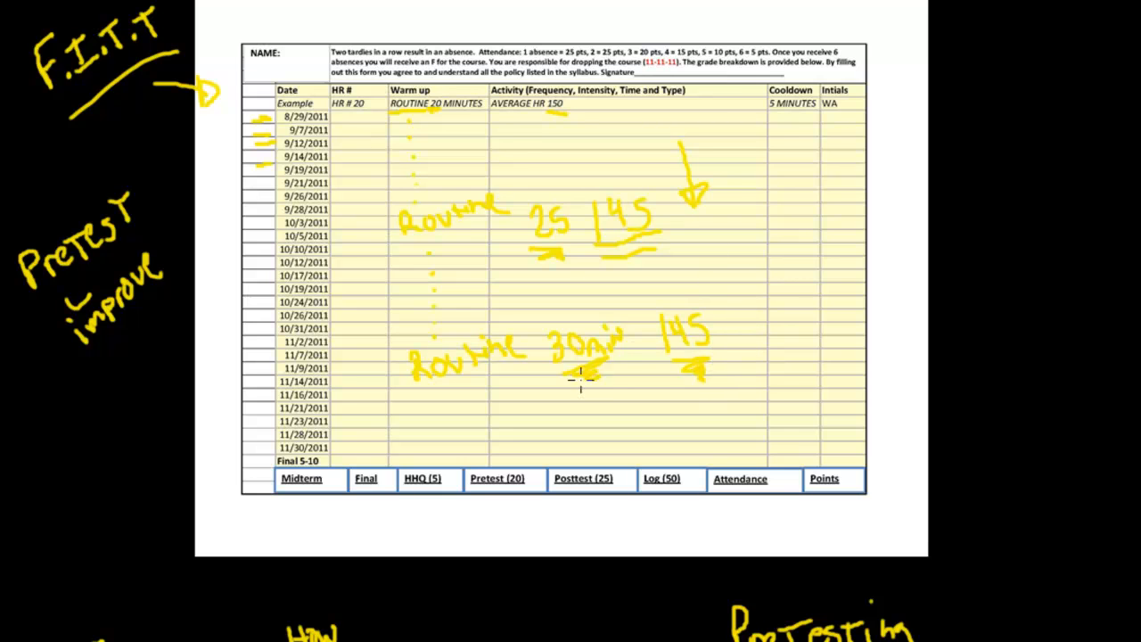
{"action": "mouse_move", "coordinate": [724, 307]}
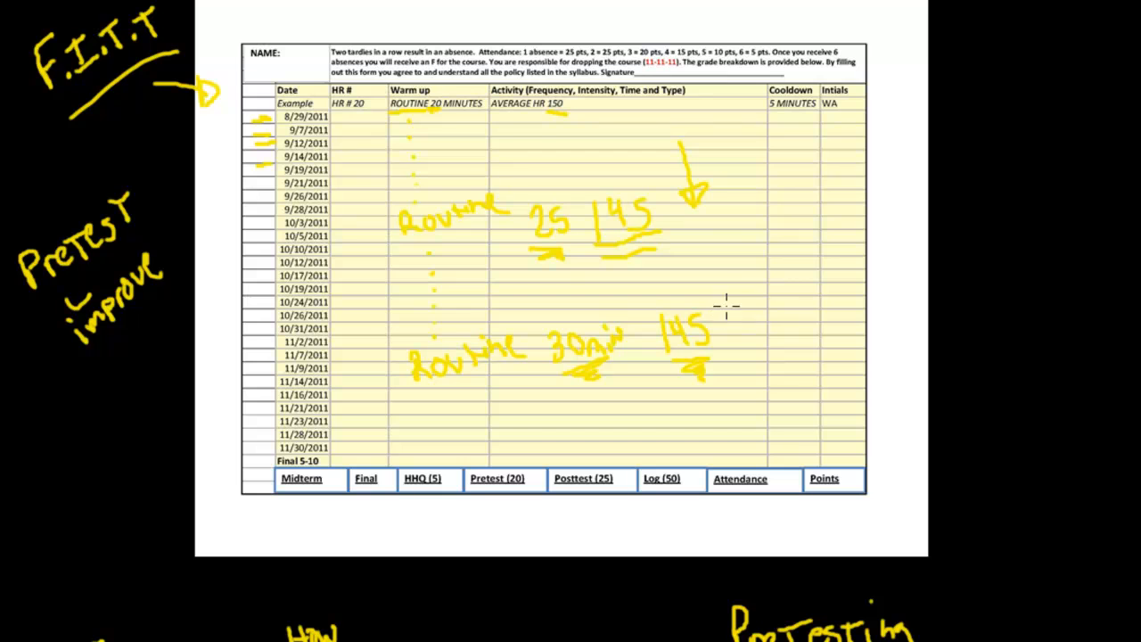
{"action": "mouse_move", "coordinate": [747, 294]}
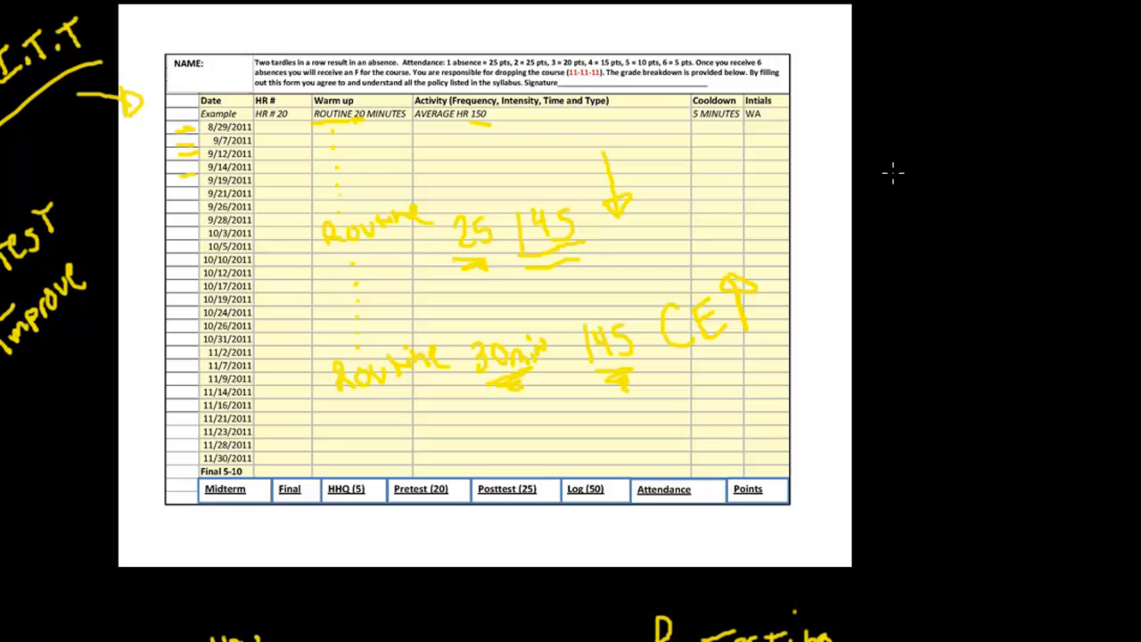
{"action": "mouse_move", "coordinate": [895, 129]}
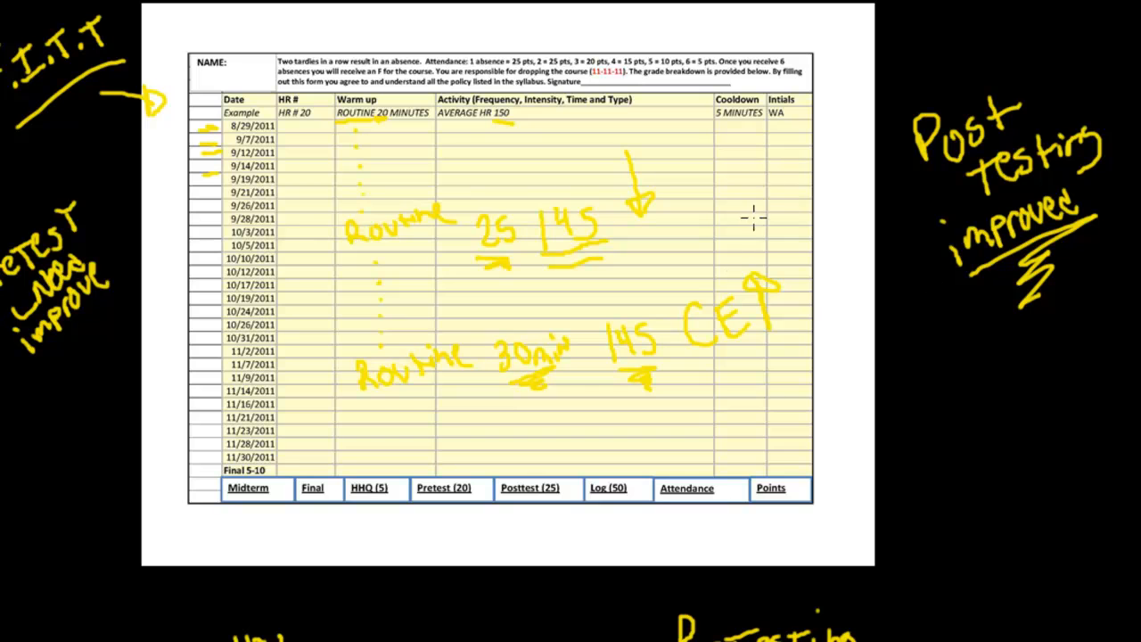
{"action": "mouse_move", "coordinate": [570, 241]}
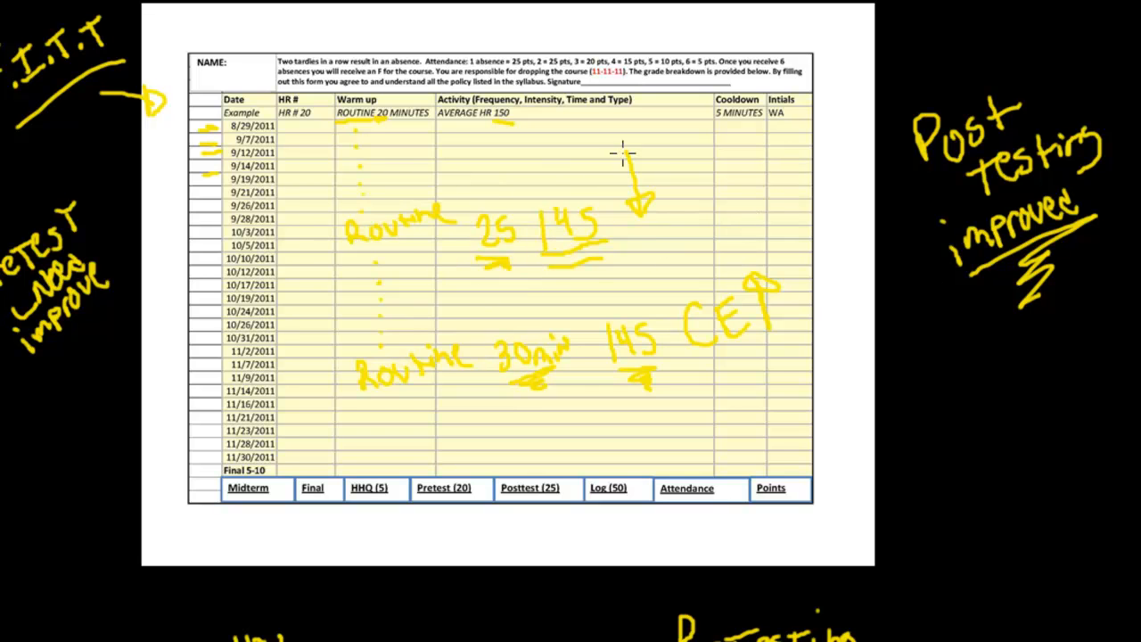
{"action": "mouse_move", "coordinate": [870, 274]}
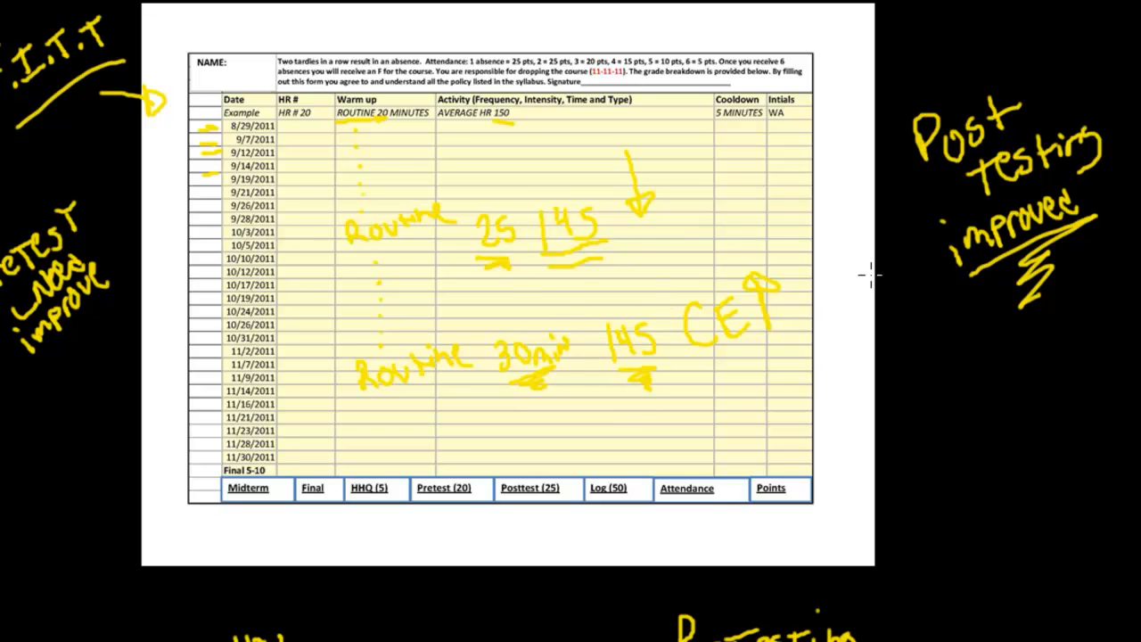
{"action": "mouse_move", "coordinate": [410, 258]}
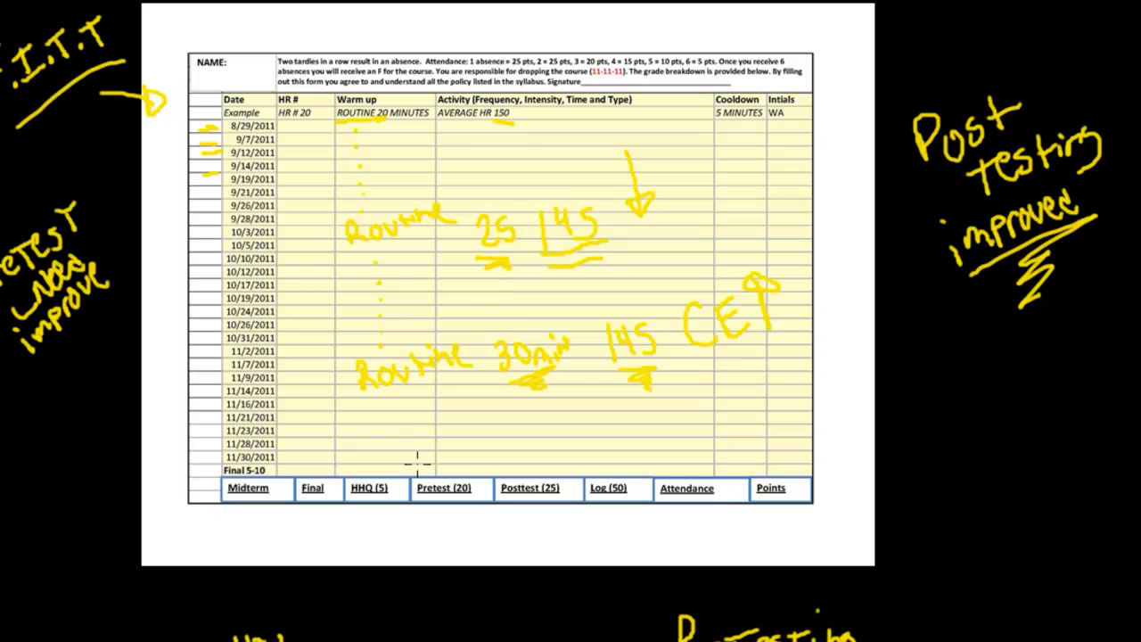
{"action": "mouse_move", "coordinate": [472, 359]}
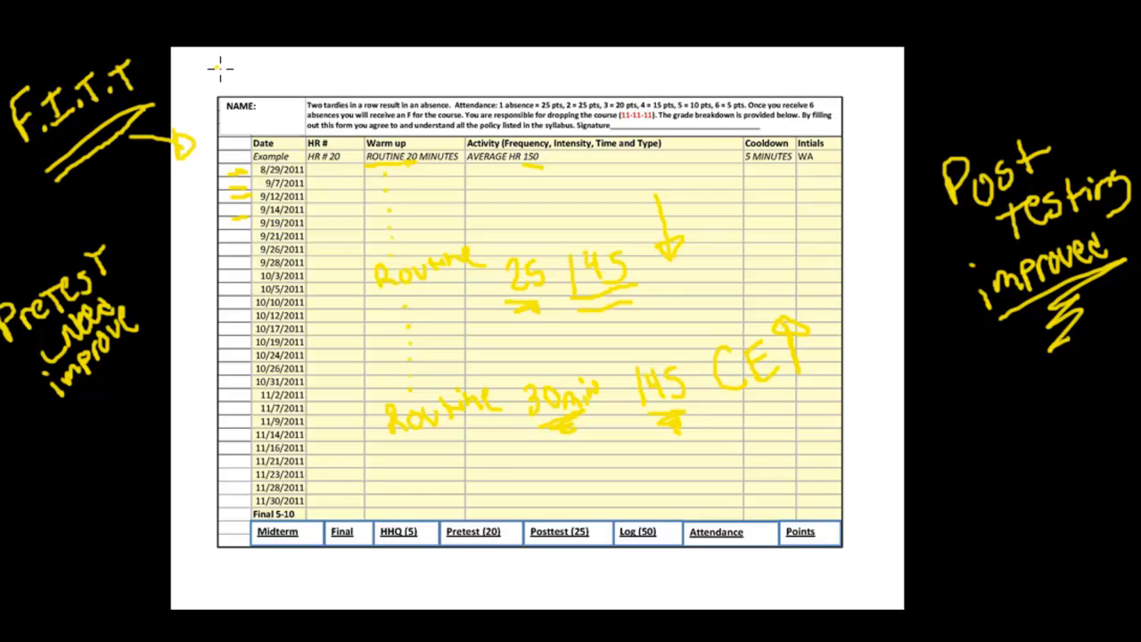
Handwrite 'CE' with an up arrow beside 145 and 'Post testing improve' with underlines
{"action": "left_click_drag", "start_coordinate": [223, 63], "coordinate": [259, 107]}
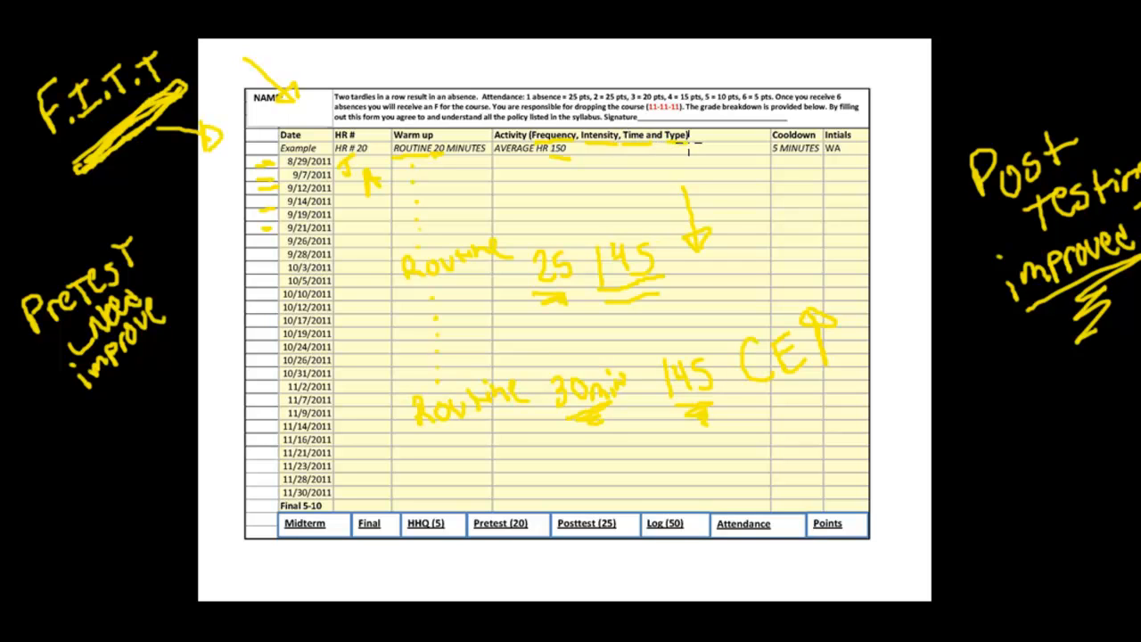
{"action": "mouse_move", "coordinate": [478, 216]}
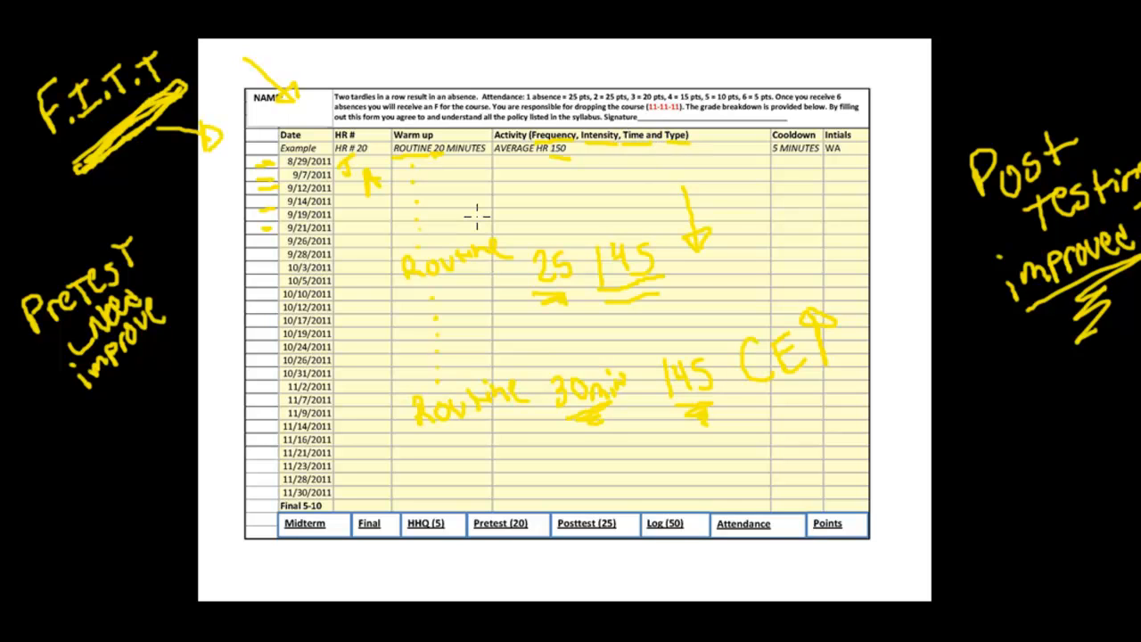